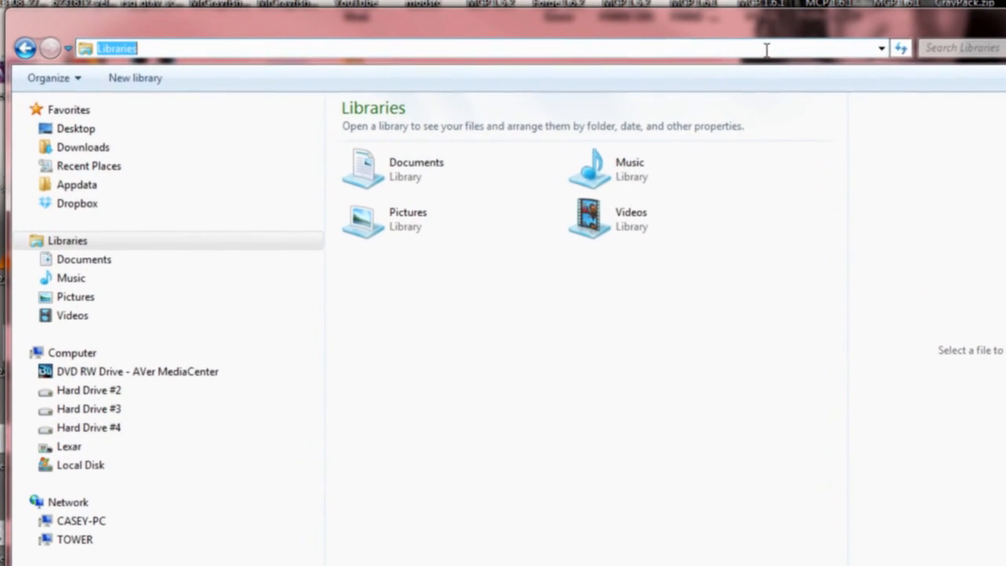
Navigate Explorer via %appdata% into .minecraft and then its config folder
type("%appdata%")
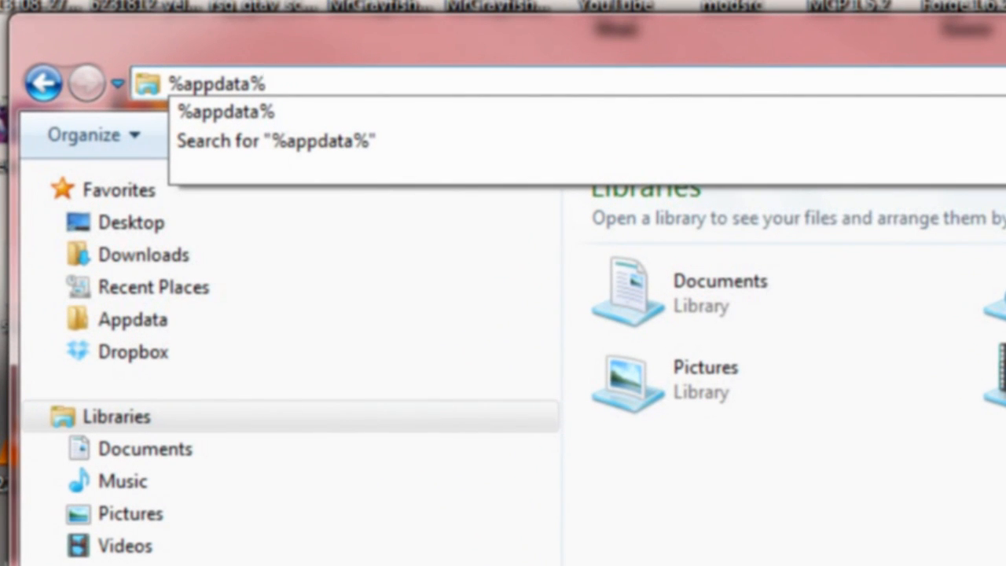
left_click(267, 82)
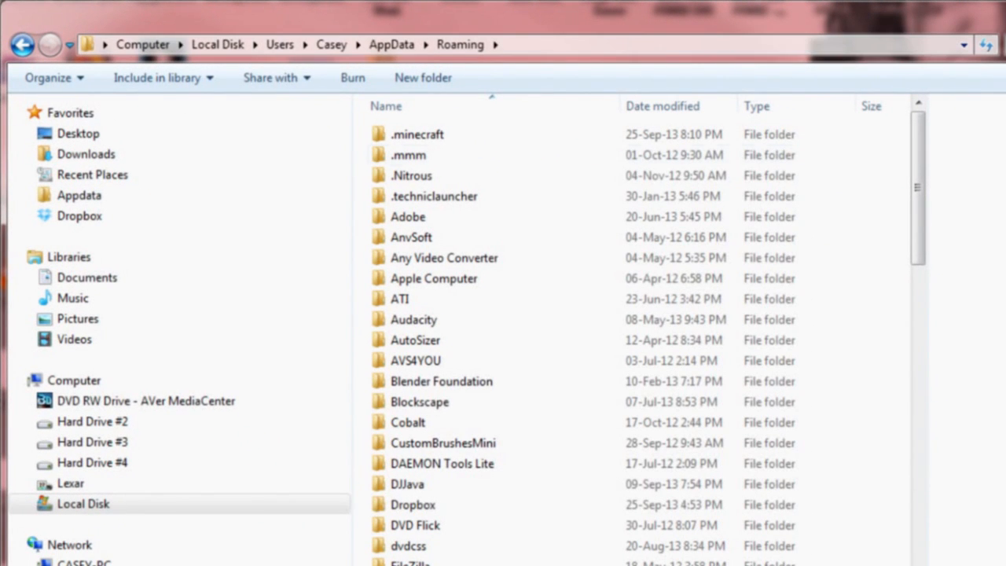
mouse_move(430, 107)
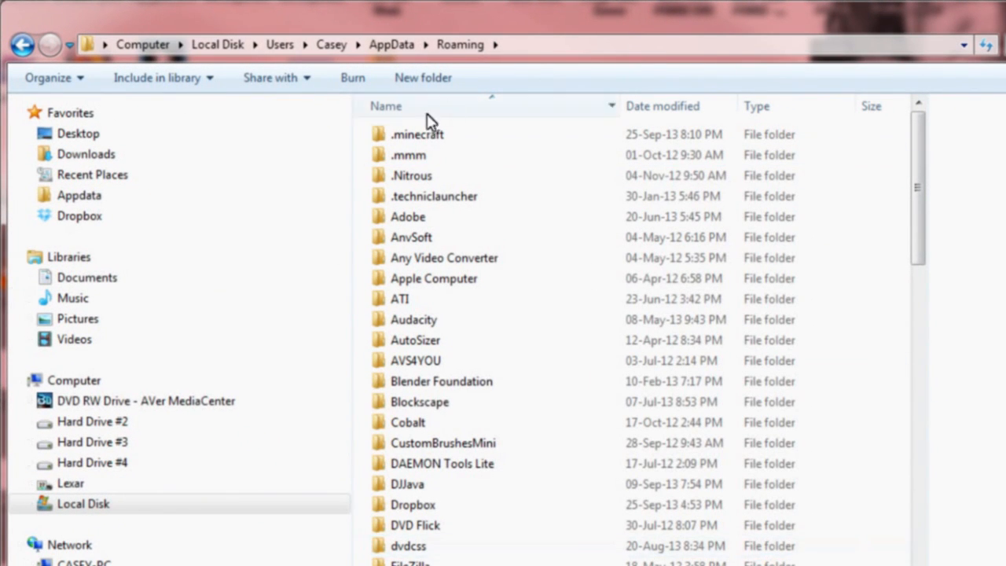
double_click(417, 134)
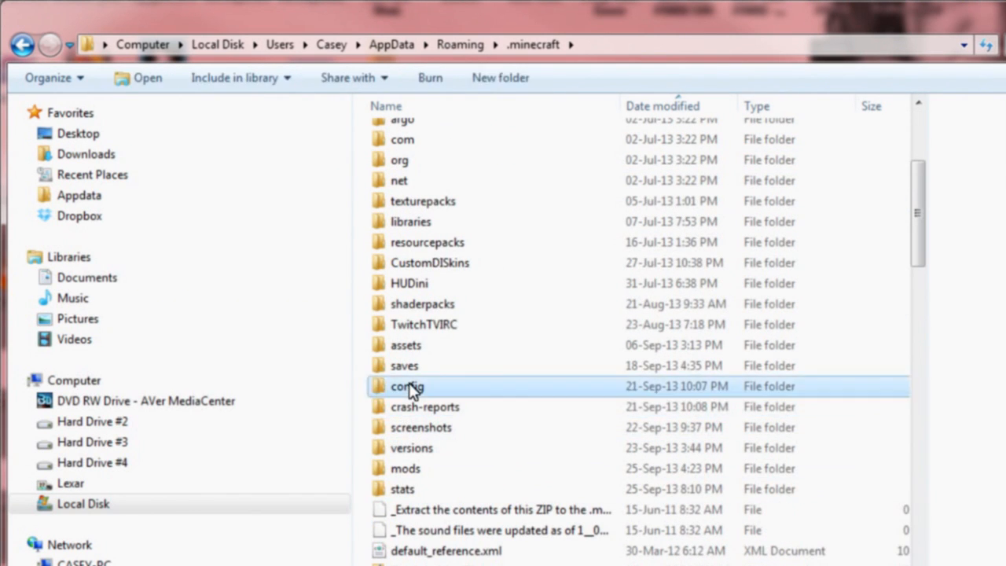
double_click(407, 386)
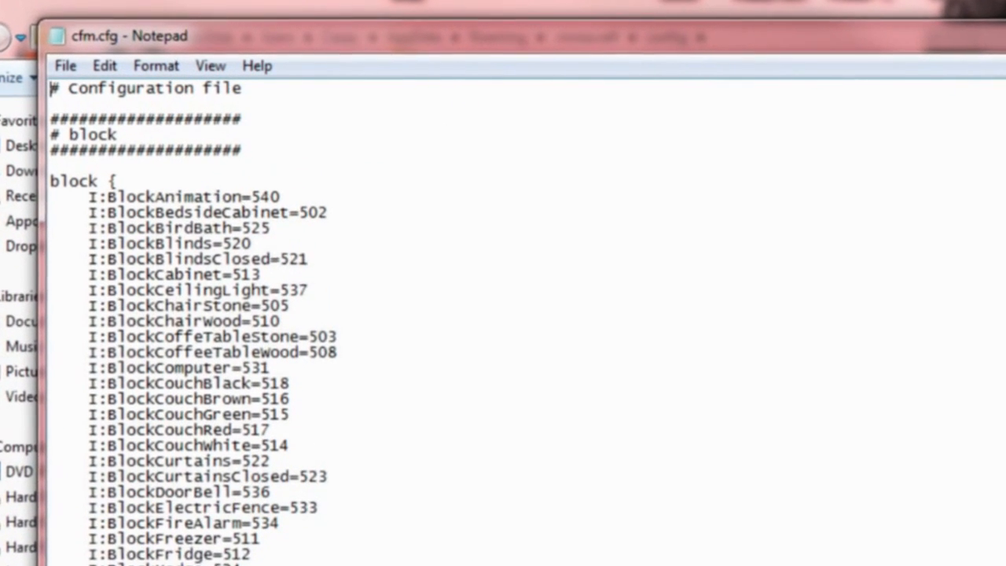
Scroll cfm.cfg down to the minebay section
scroll("down", 3)
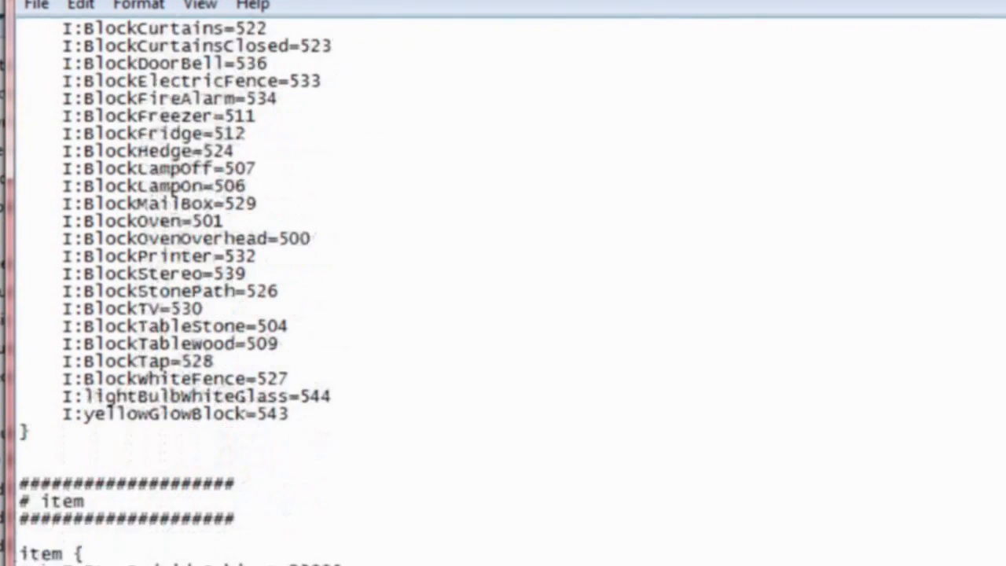
scroll("down", 3)
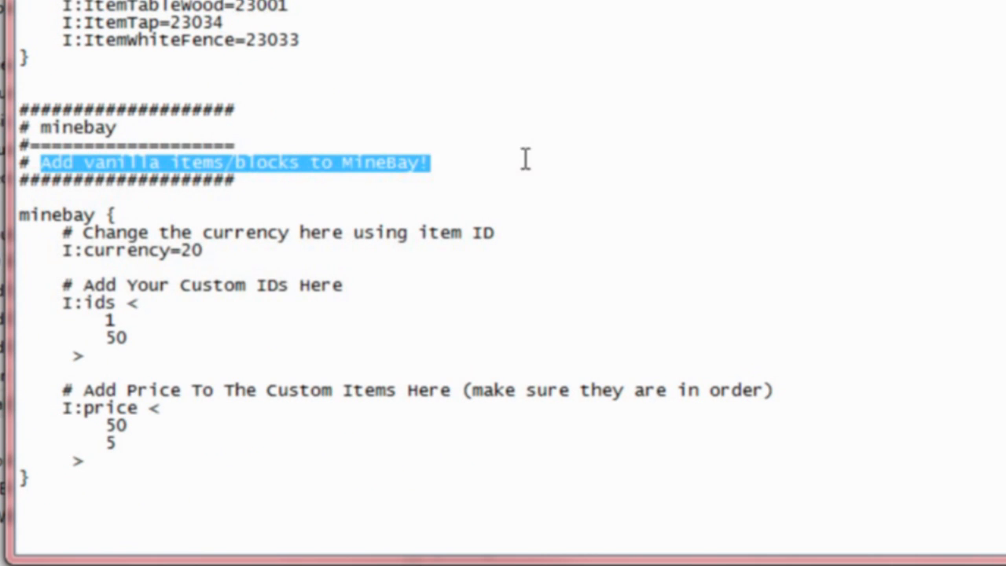
left_click(431, 163)
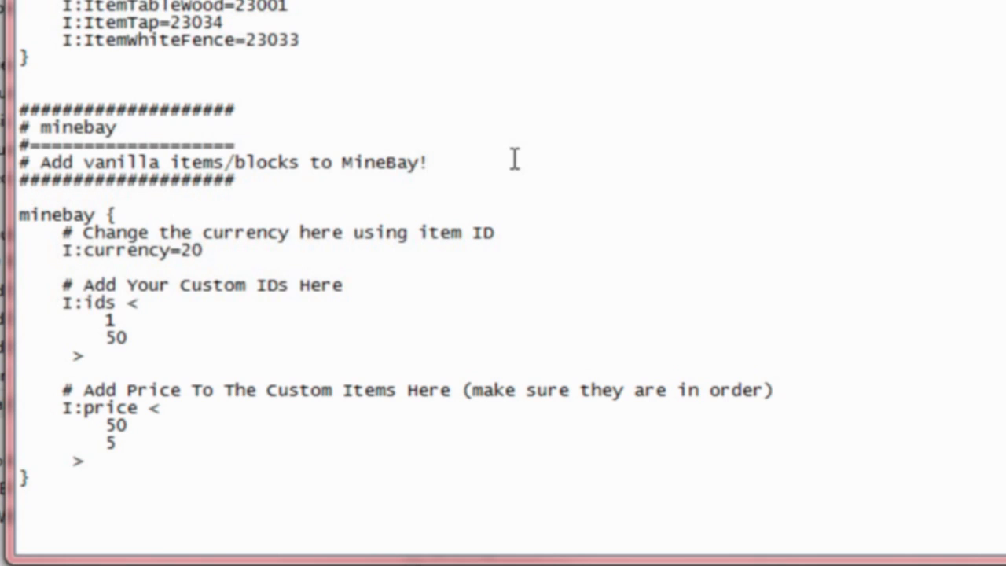
Try 88 as the minebay currency ID, then restore it to 20
left_click(431, 163)
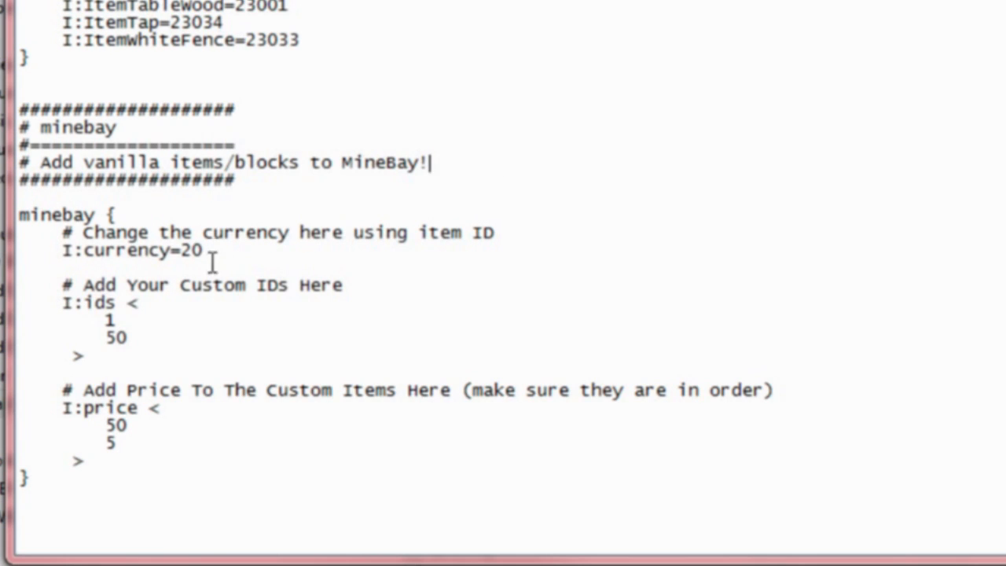
mouse_move(100, 279)
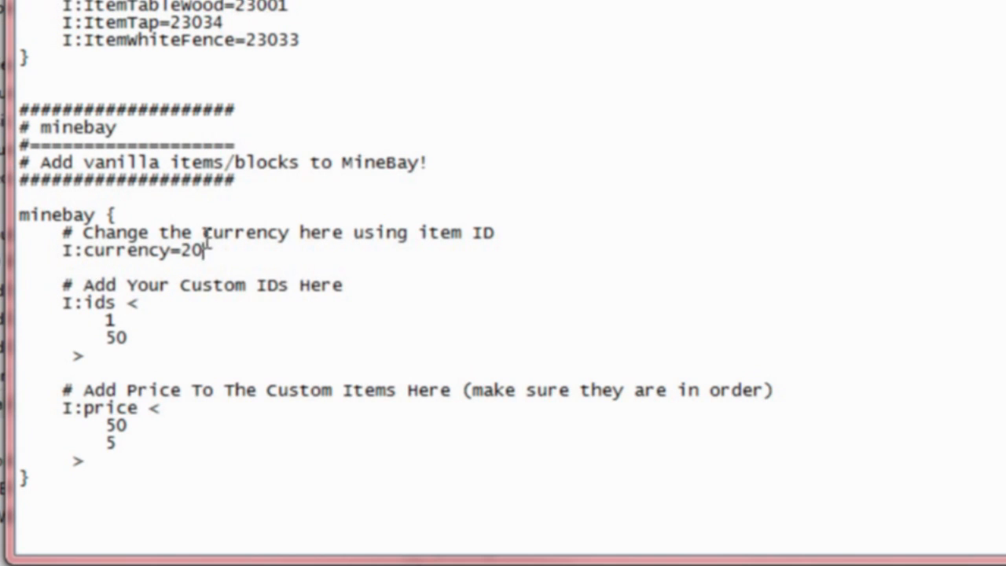
mouse_move(222, 265)
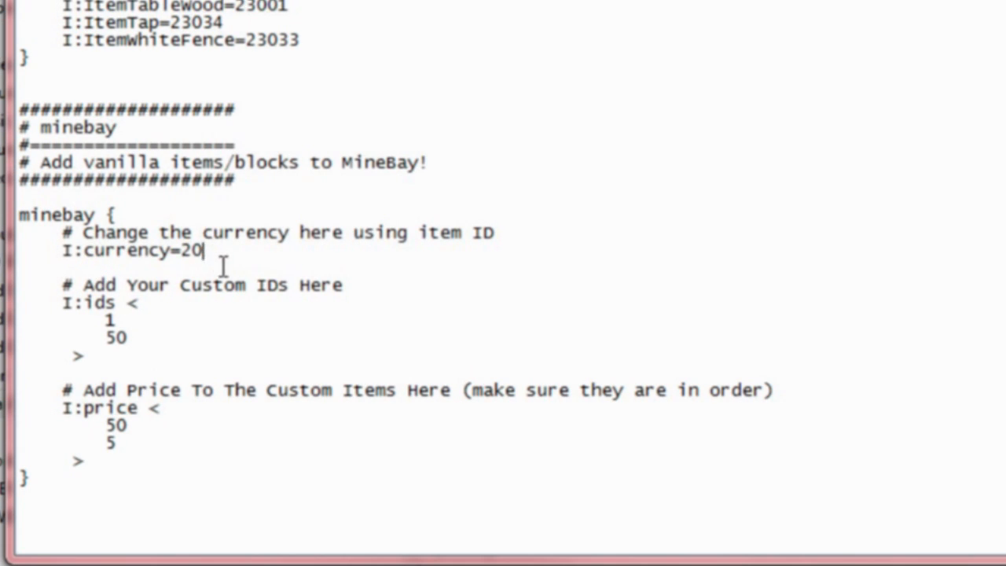
type("88")
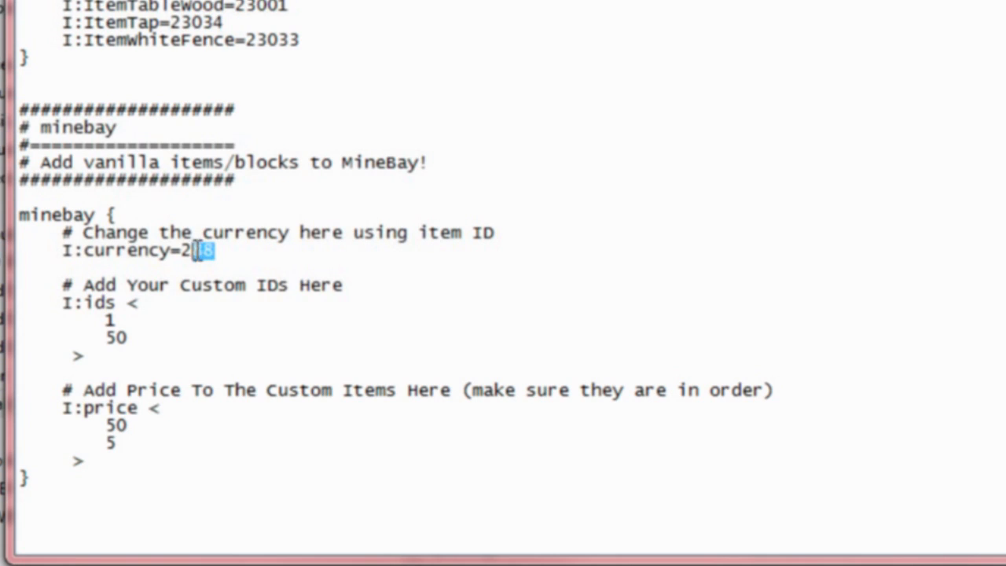
key("Backspace")
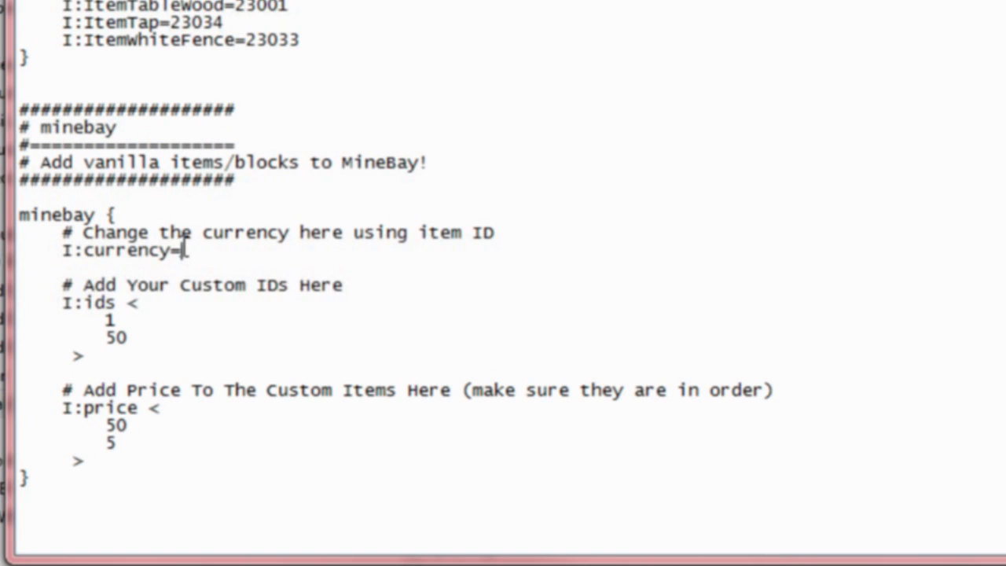
type("20")
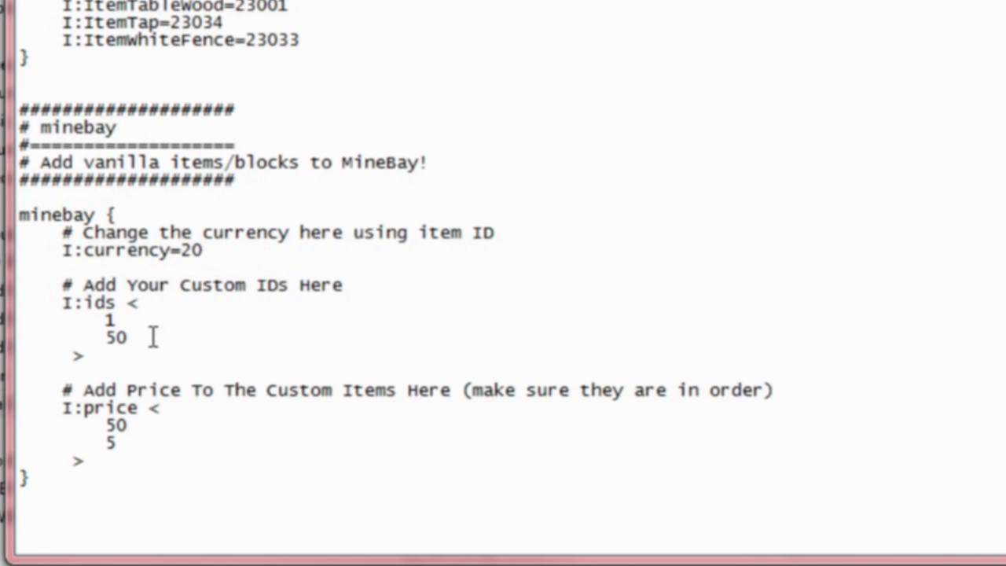
Replace the old custom ID entries with IDs 1 and 50
left_click_drag(154, 336, 36, 370)
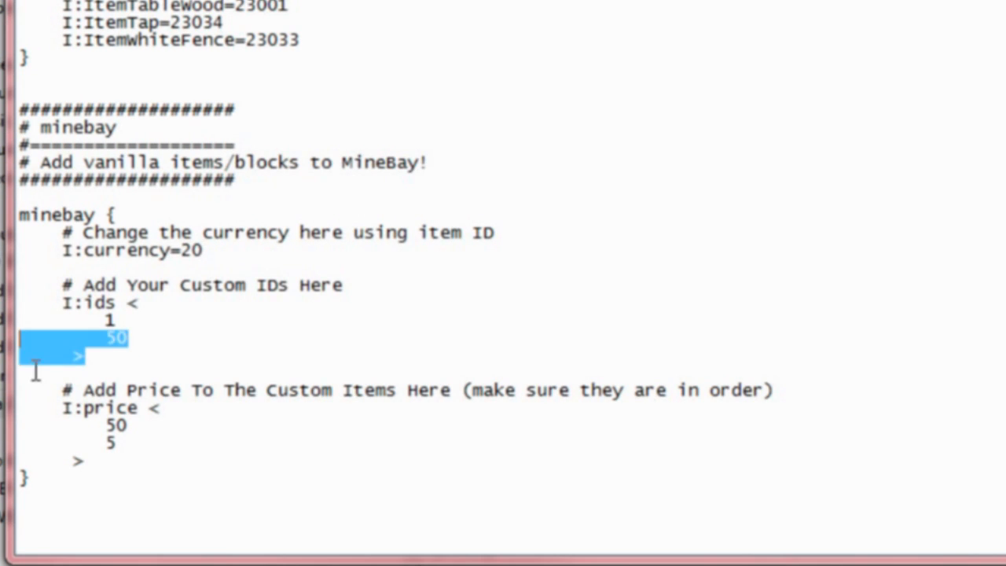
key("Delete")
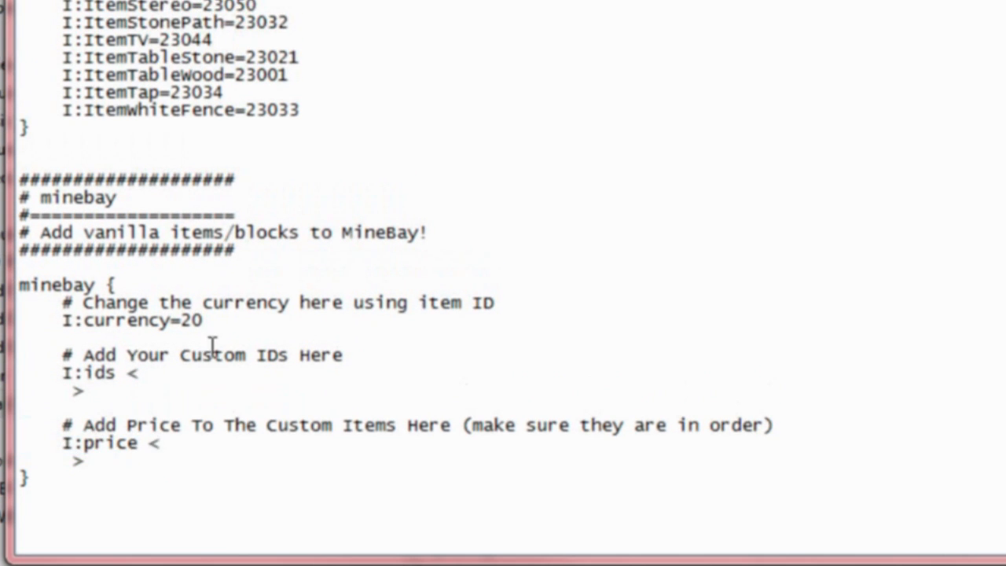
type("88")
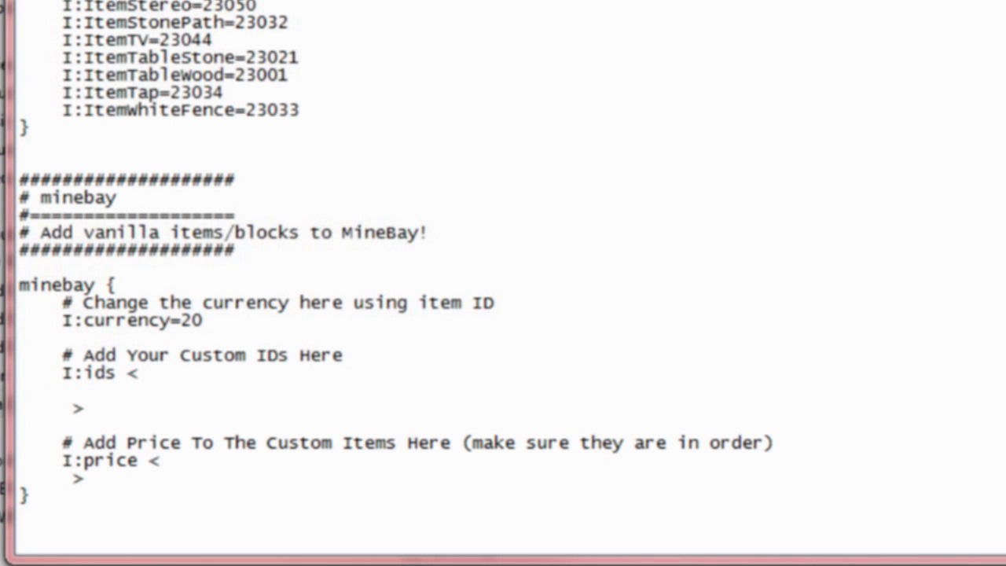
type("1")
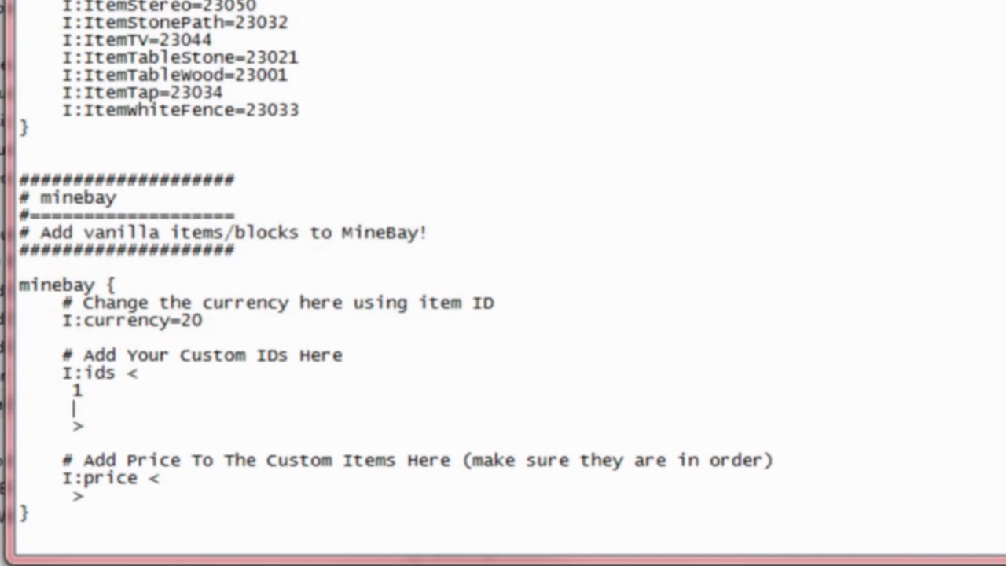
key("backspace")
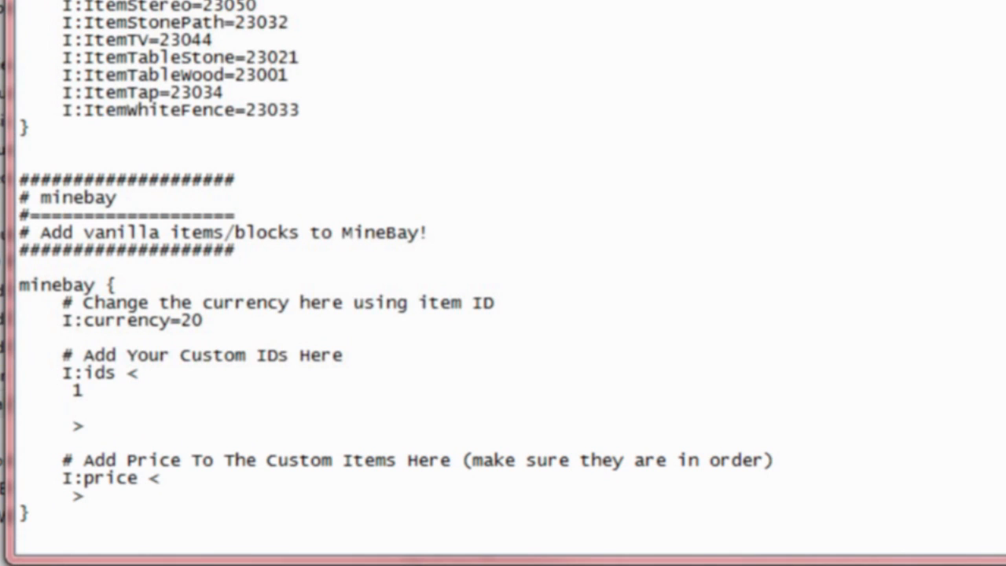
type("50")
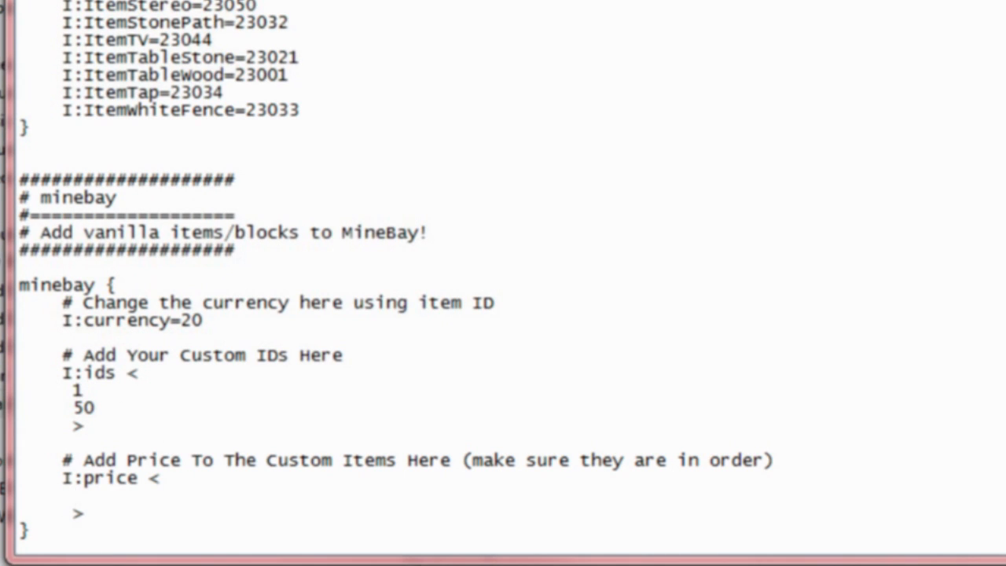
Enter prices 20 and 2 for the two custom IDs
type("20")
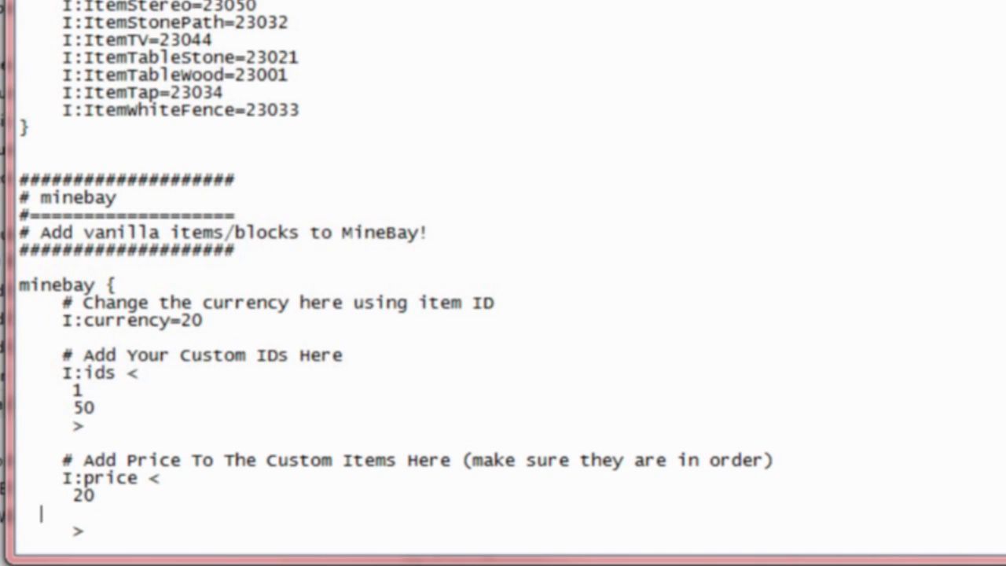
type("2")
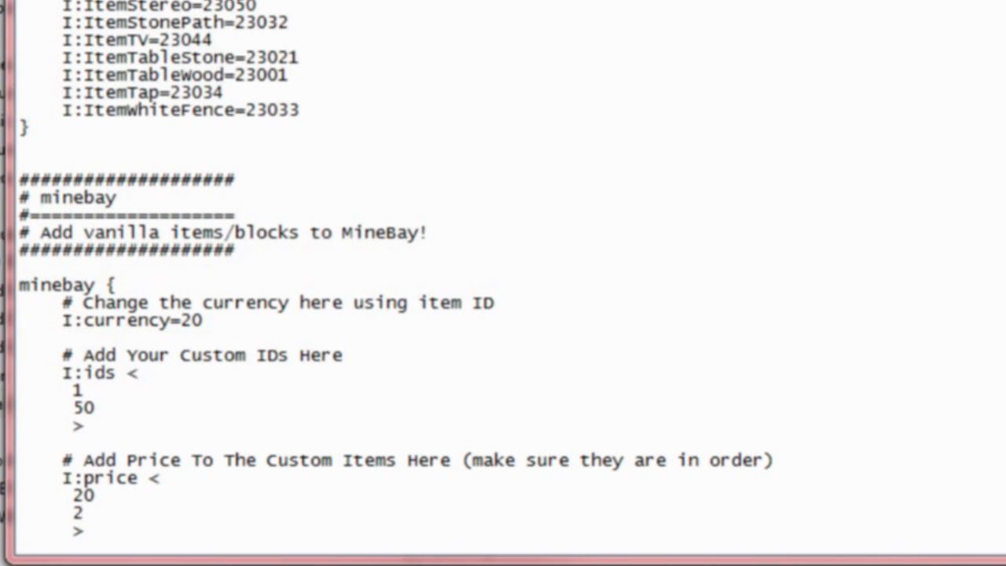
scroll("up", 3)
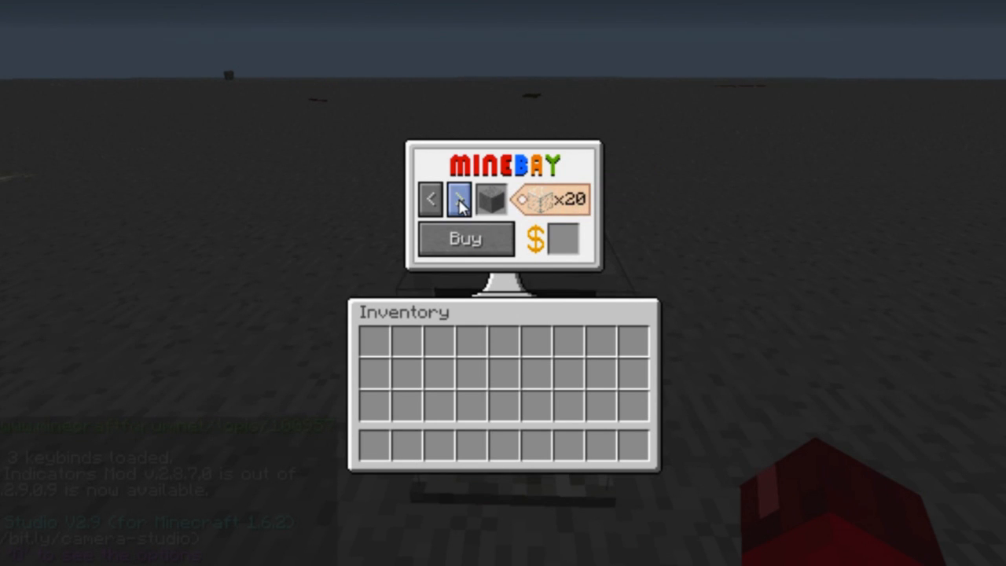
Page the MineBay shop to the Torch listing at price 2, then close the shop
left_click(459, 198)
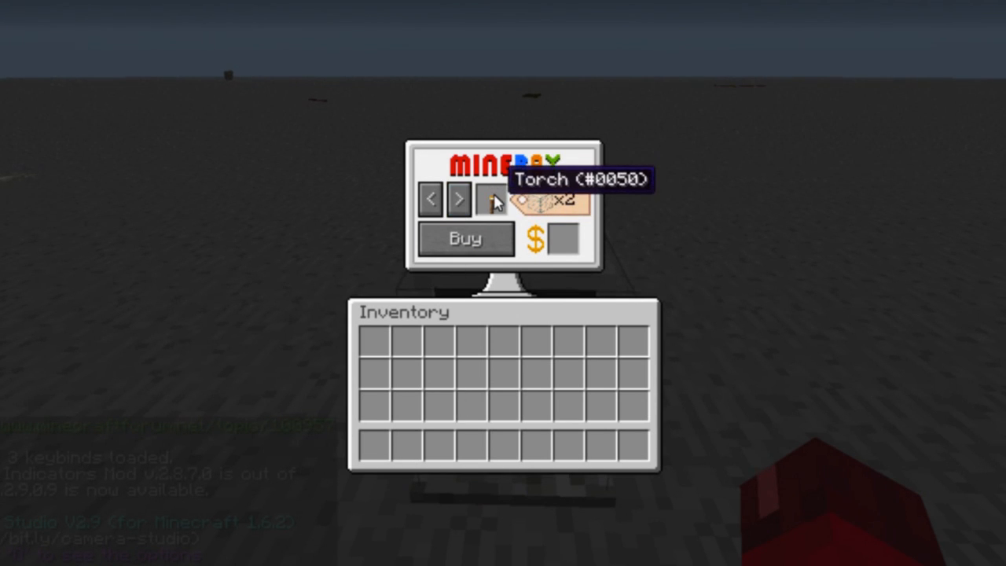
mouse_move(593, 205)
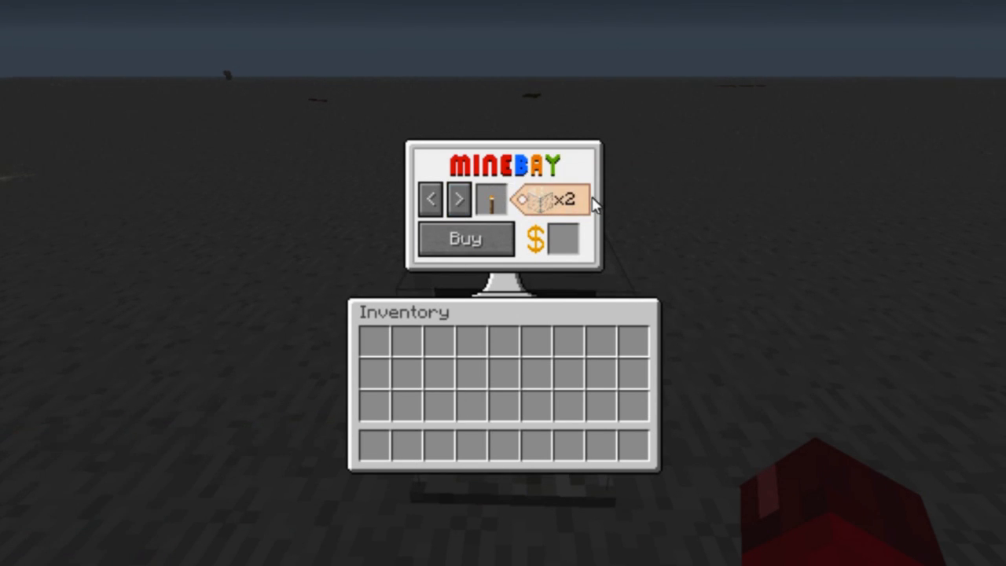
key("Escape")
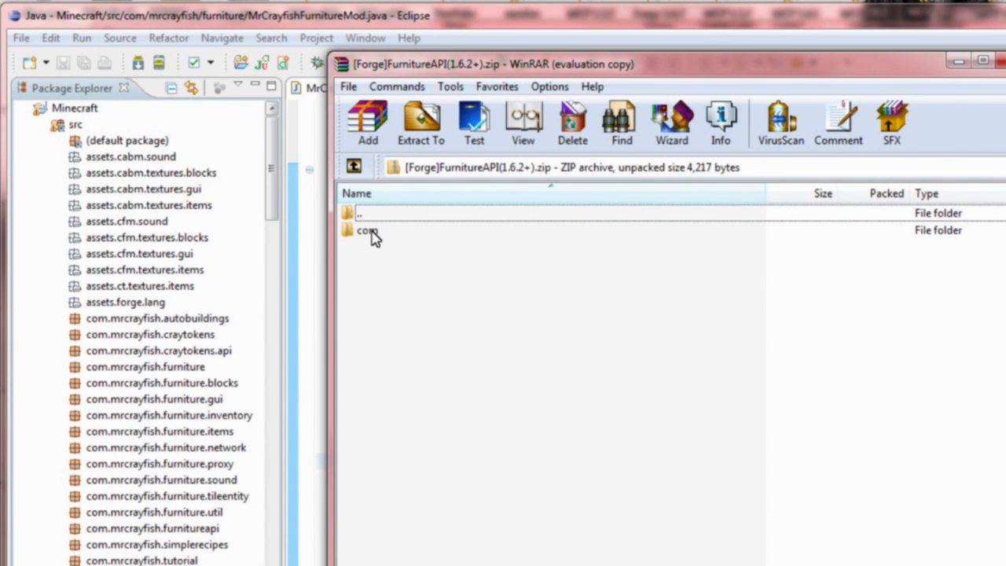
Import the FurnitureAPI com folder into the project, overwriting all existing files
left_click(368, 230)
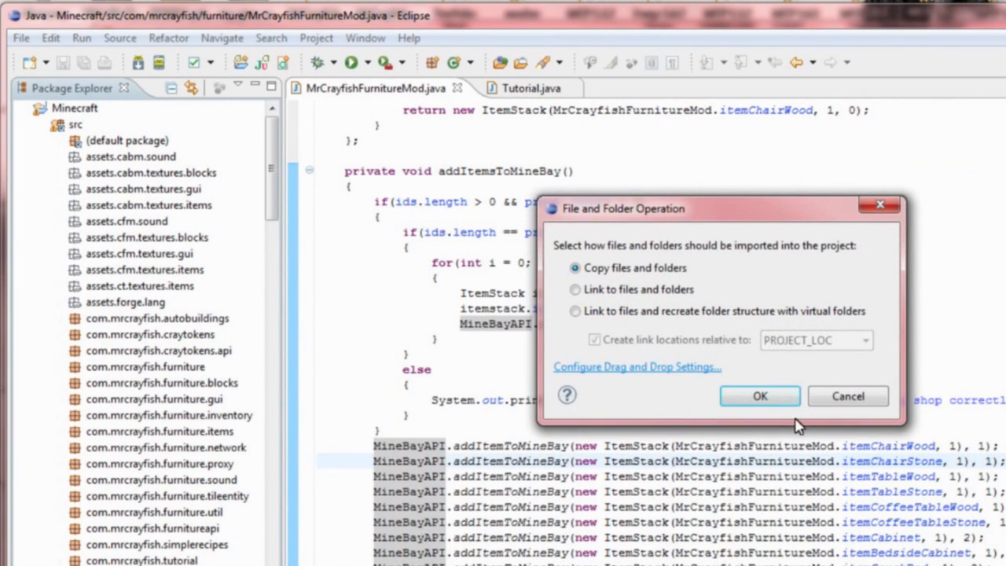
left_click(759, 396)
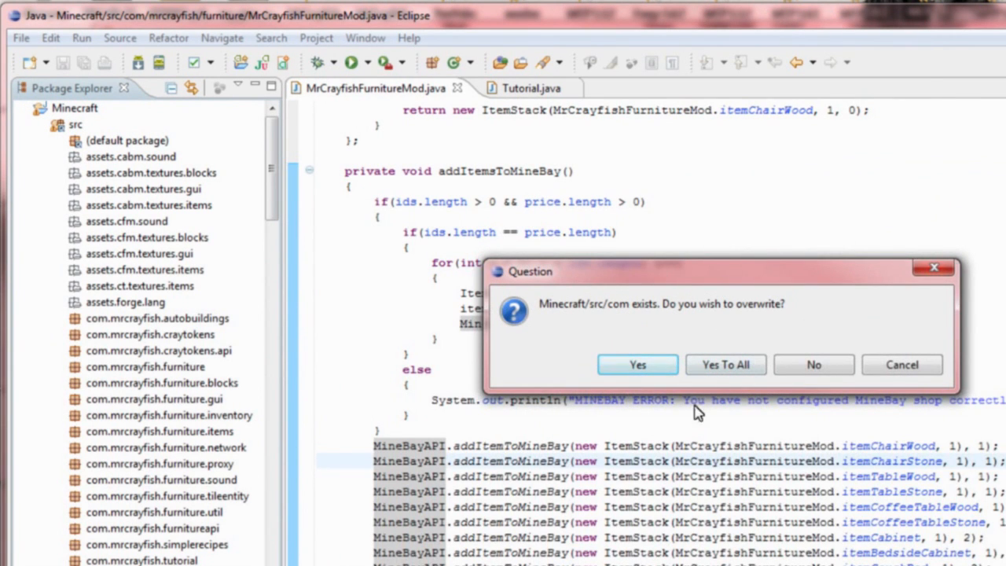
left_click(725, 364)
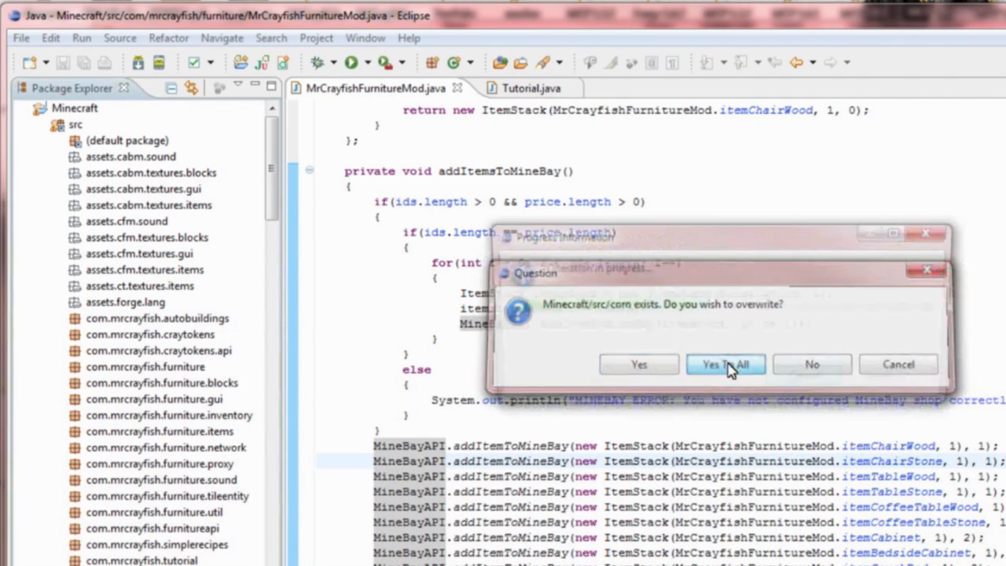
left_click(725, 365)
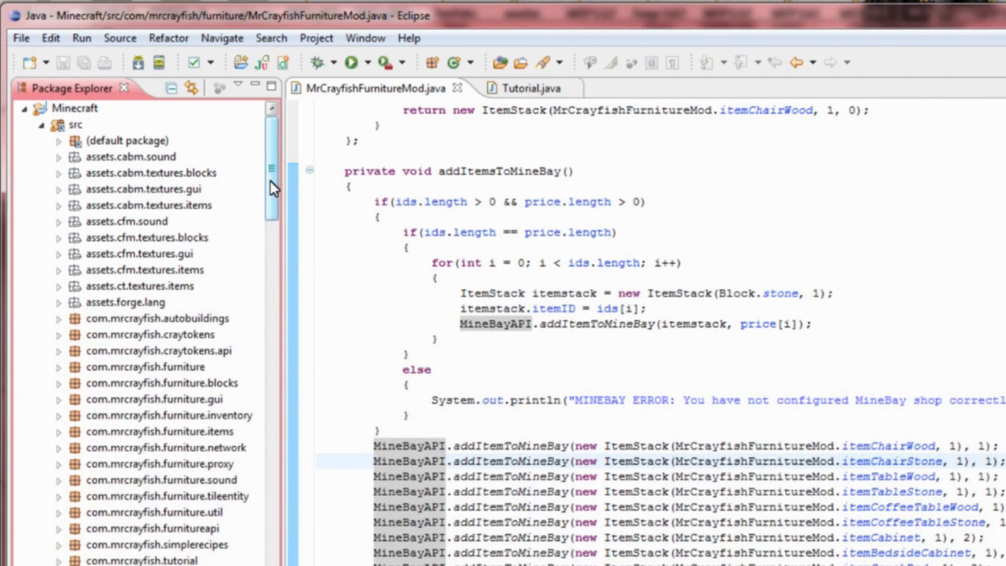
Expand the com.mrcrayfish.tutorial package in Package Explorer to show Tutorial.java
scroll("down", 3)
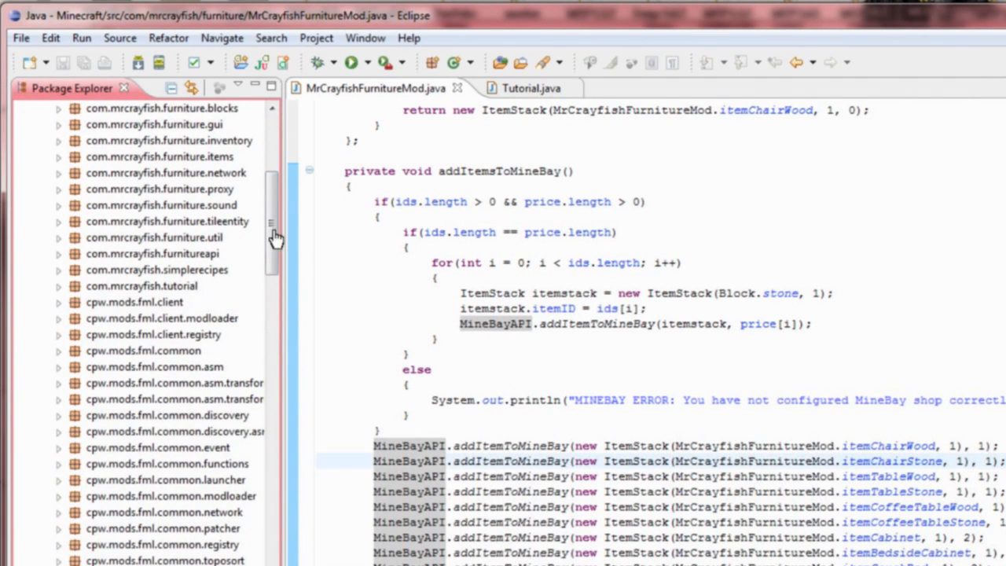
left_click(58, 285)
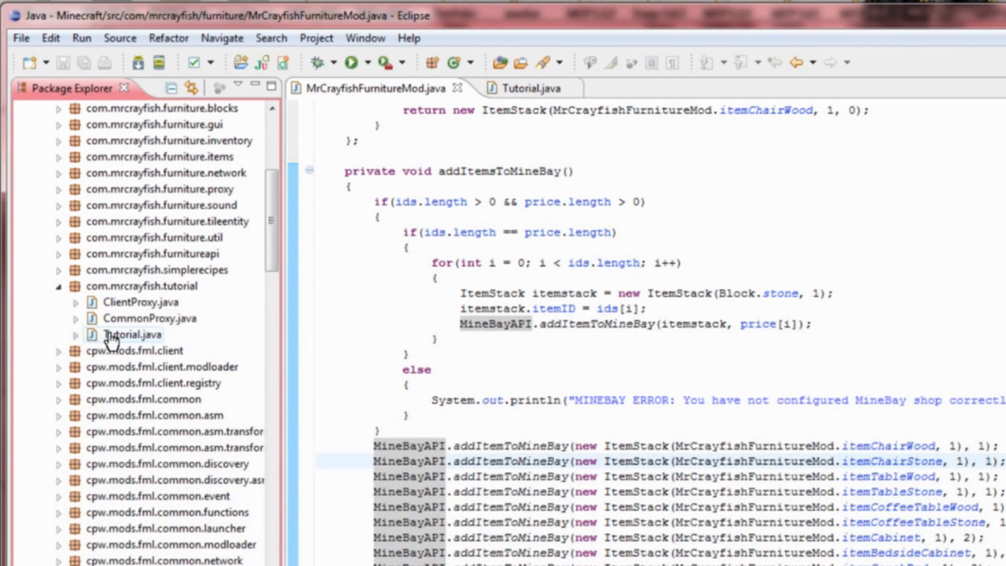
In Tutorial.java's load(), start a MineBayAPI.addItemToMineBay call via autocomplete
left_click(528, 87)
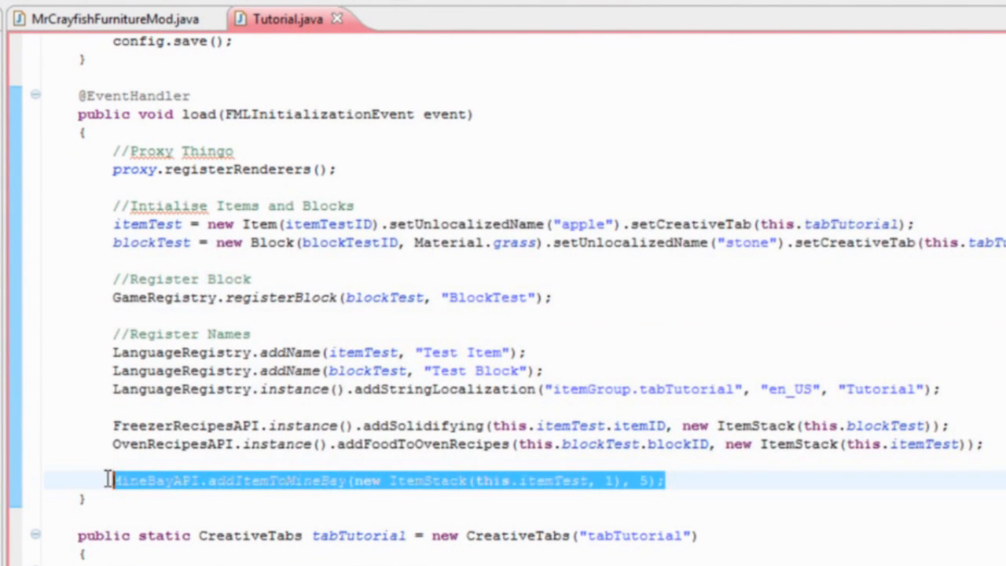
type("MineBa")
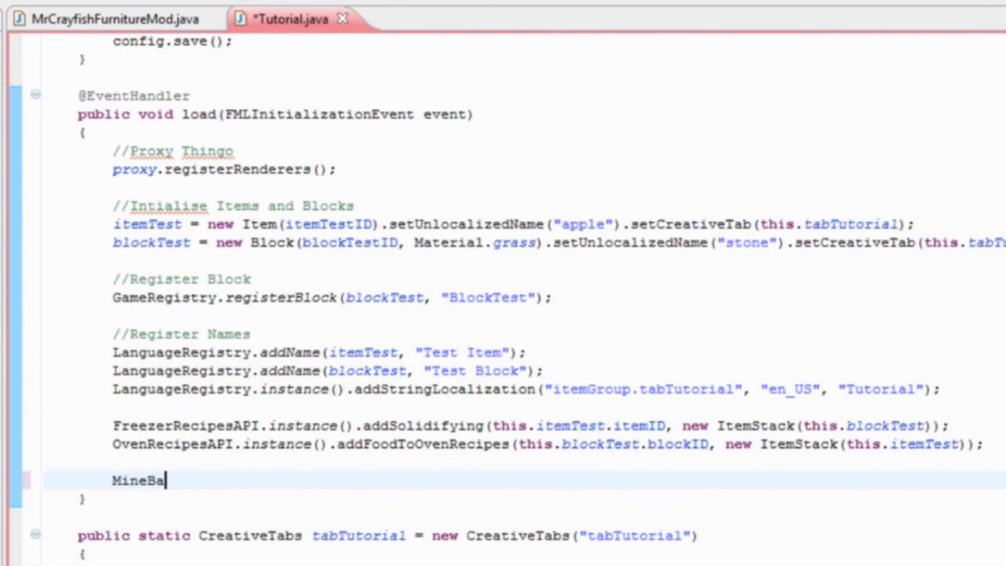
type("yAPI.")
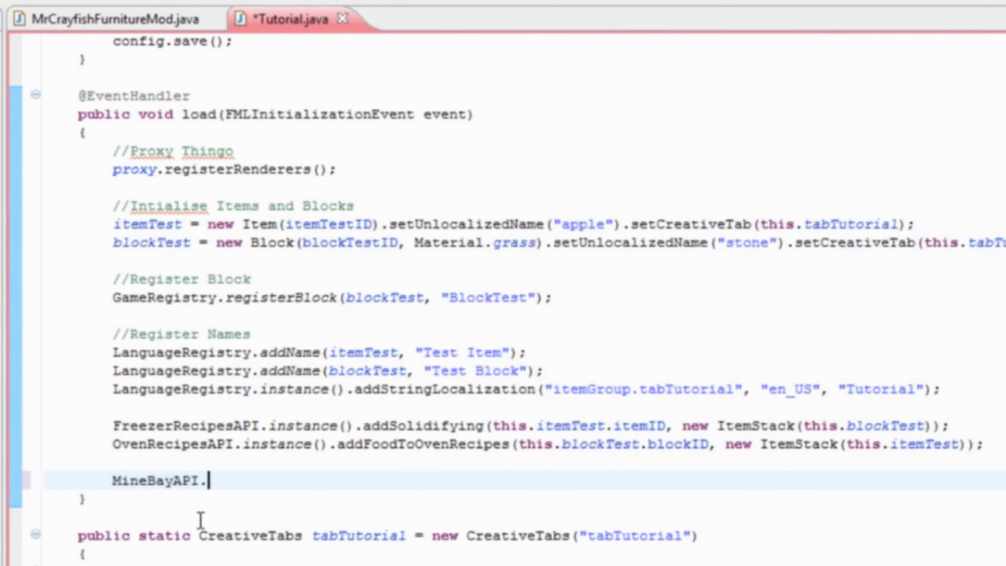
type("a")
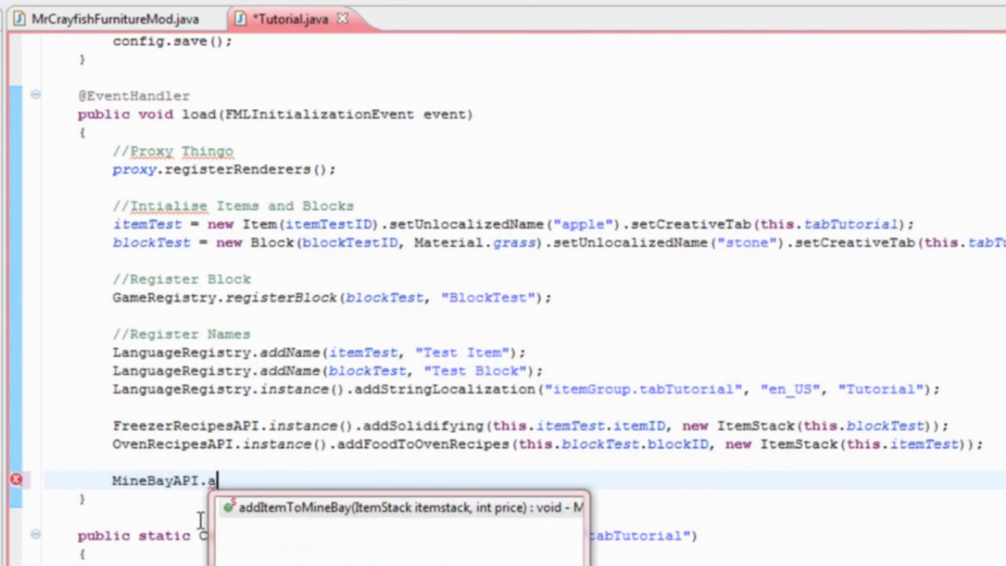
left_click(401, 508)
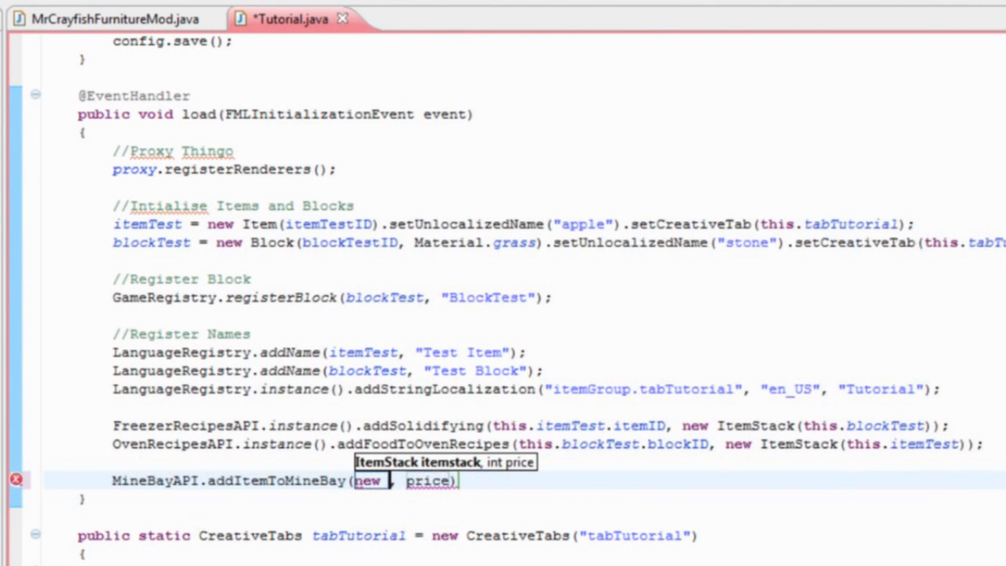
Complete the call with new ItemStack(itemTest, 1) at price 5 and save the file
type("ItemSTack")
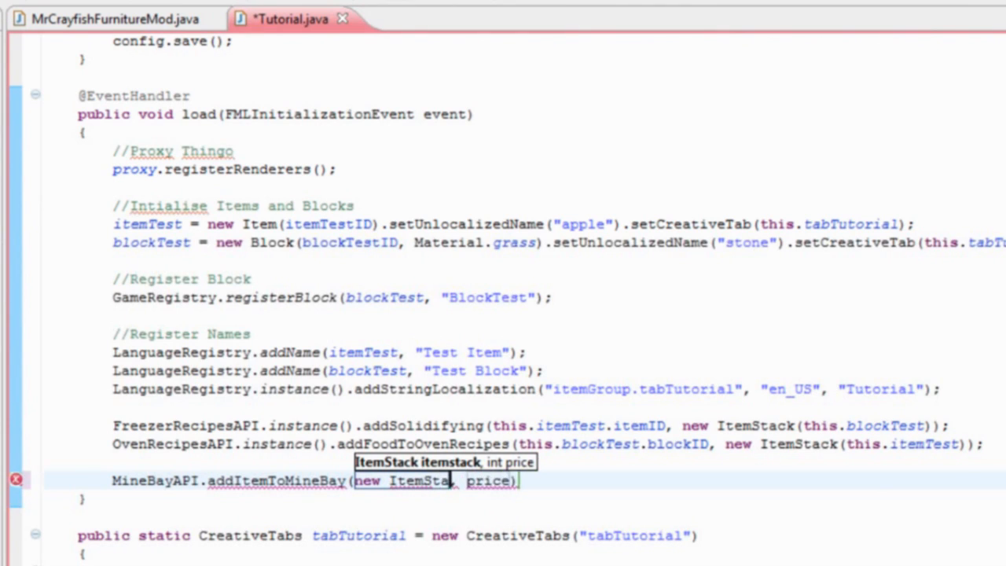
type("()")
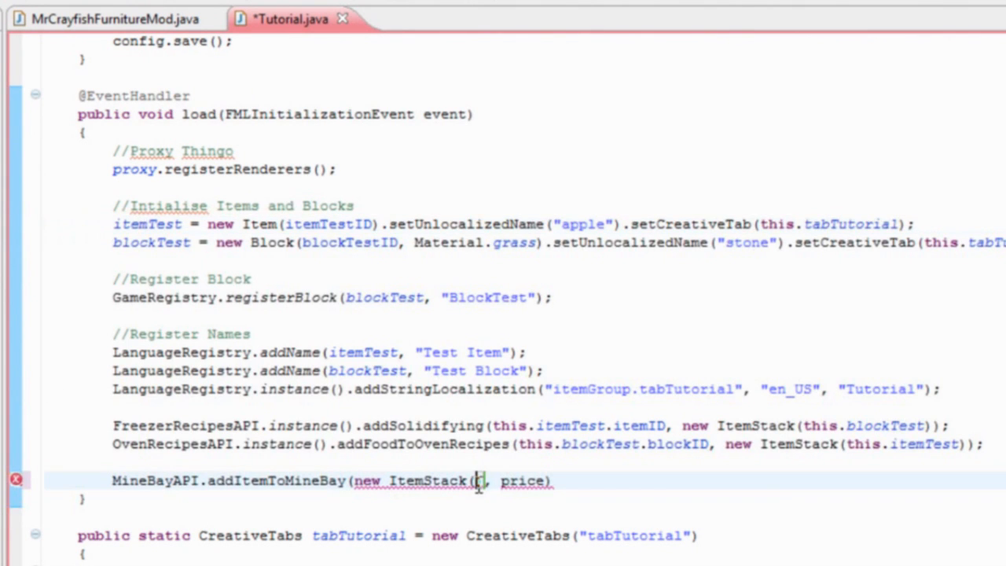
type("itemT")
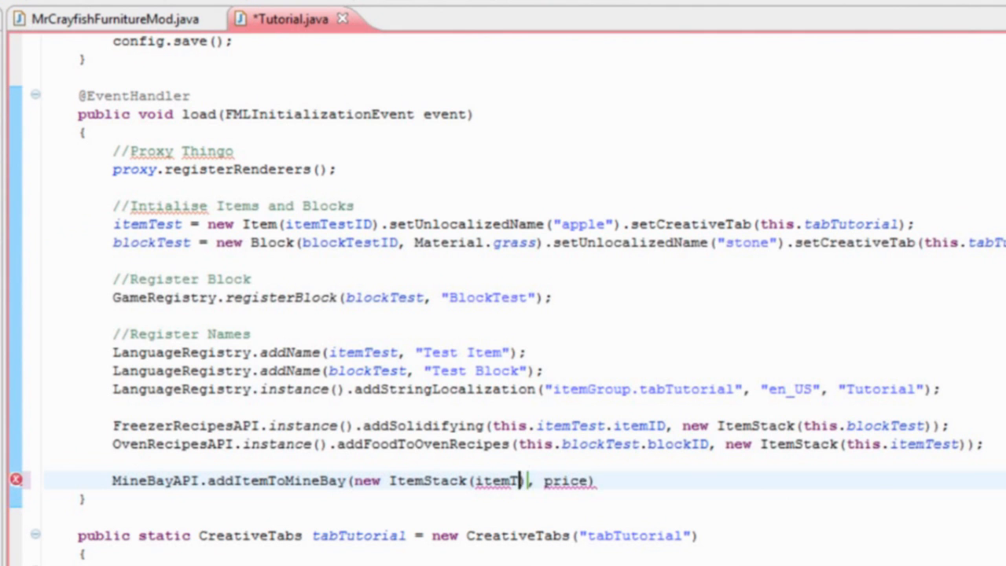
type("est, 1")
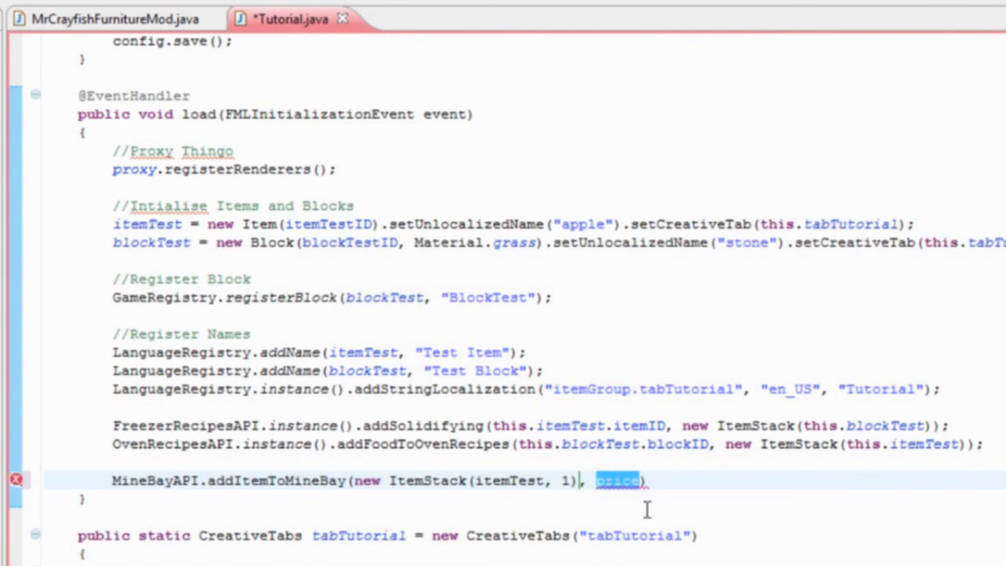
type("5")
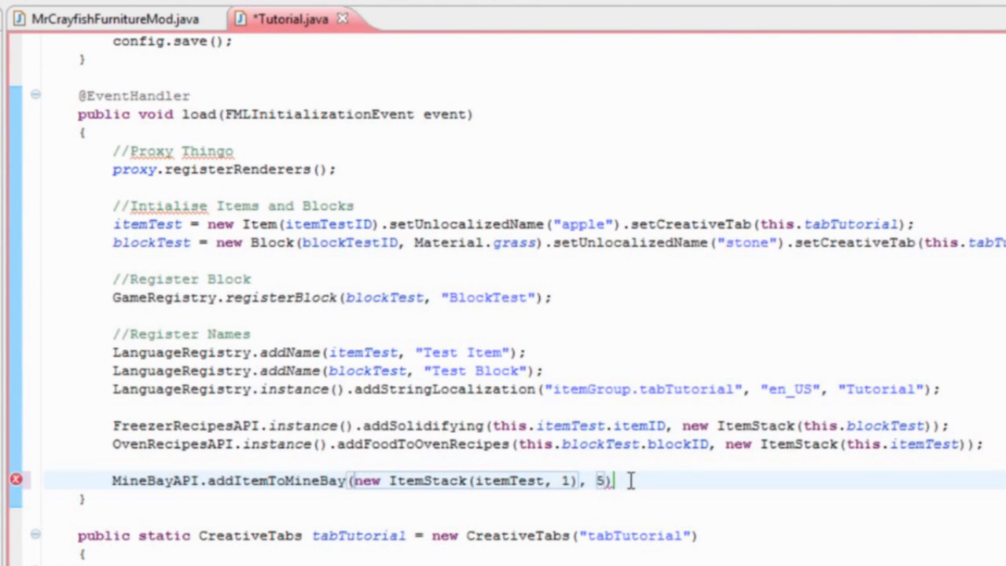
type(";")
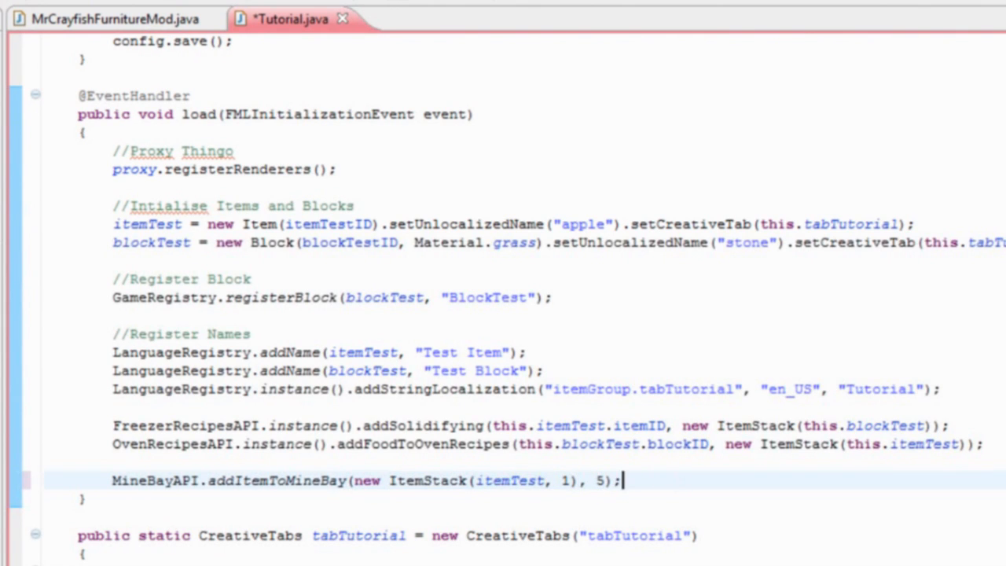
key("ctrl+s")
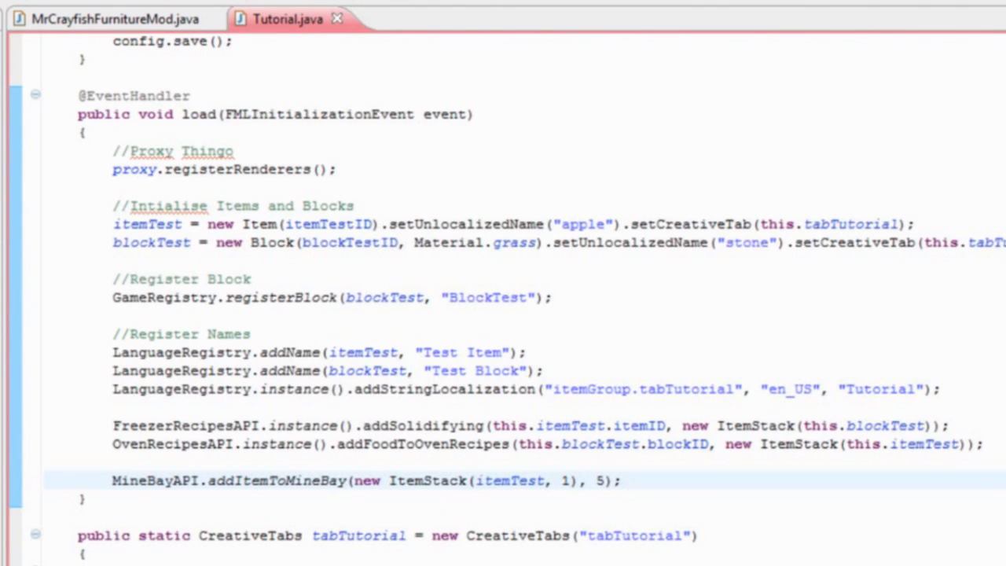
Duplicate the MineBay line to sell Item.egg at price 1 and save
left_click(623, 481)
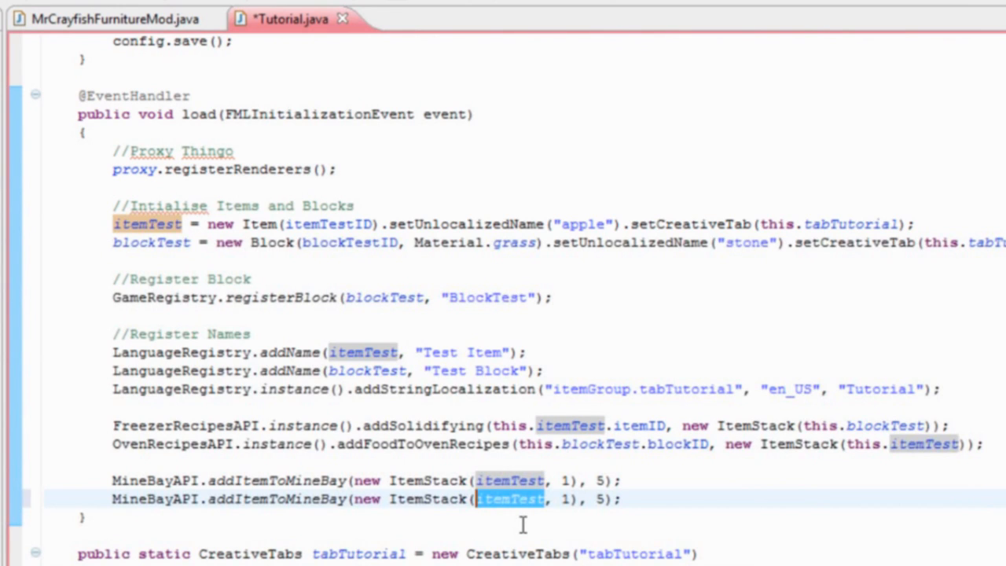
type("Item")
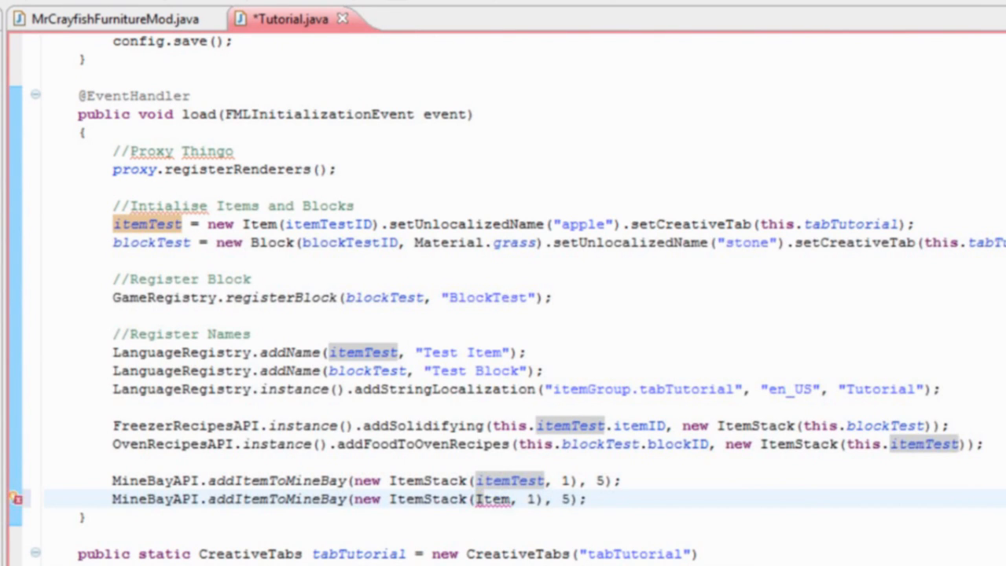
type(".dr")
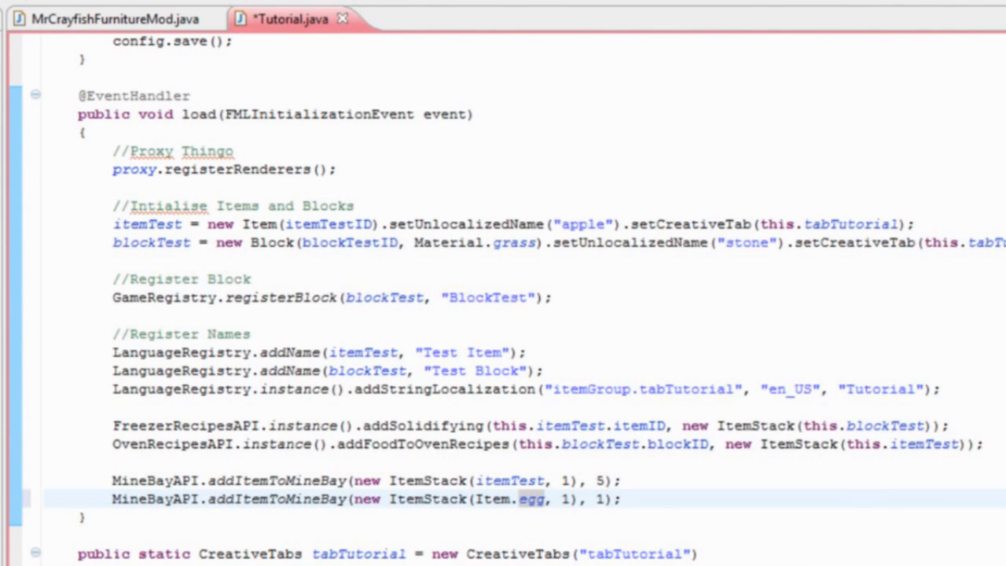
key("ctrl+s")
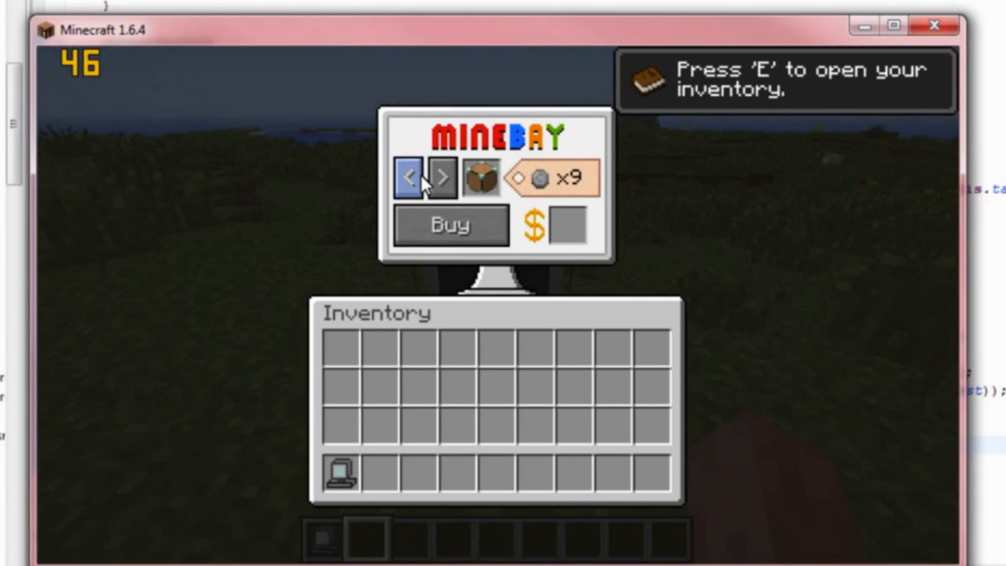
Browse the MineBay listings to see the test item at 5 and the egg at 1
left_click(442, 174)
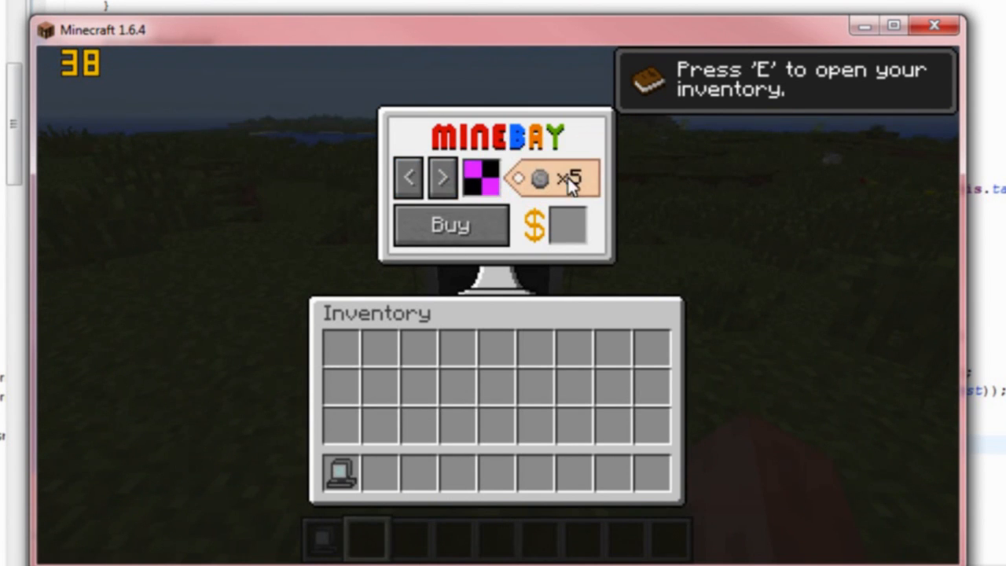
mouse_move(652, 208)
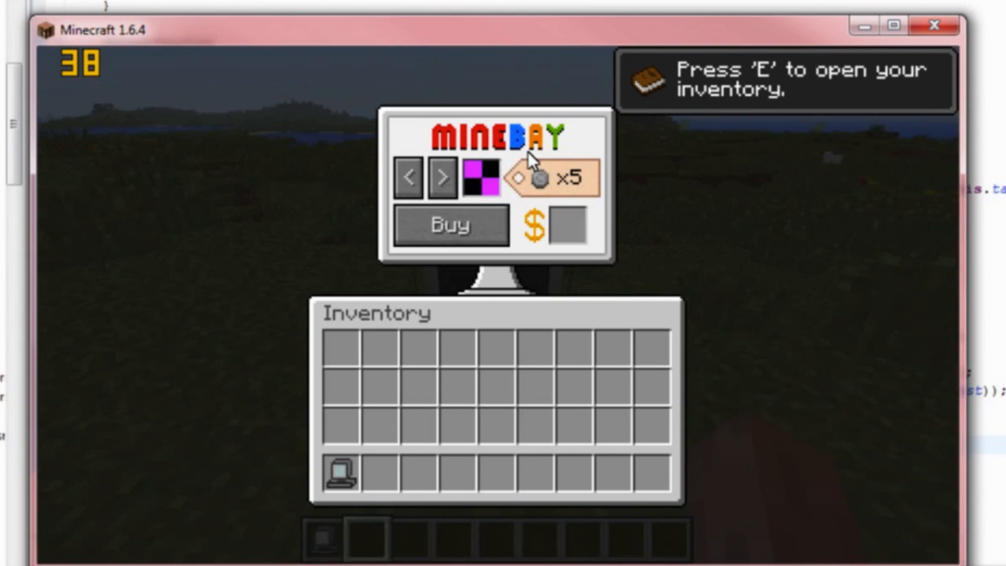
mouse_move(526, 218)
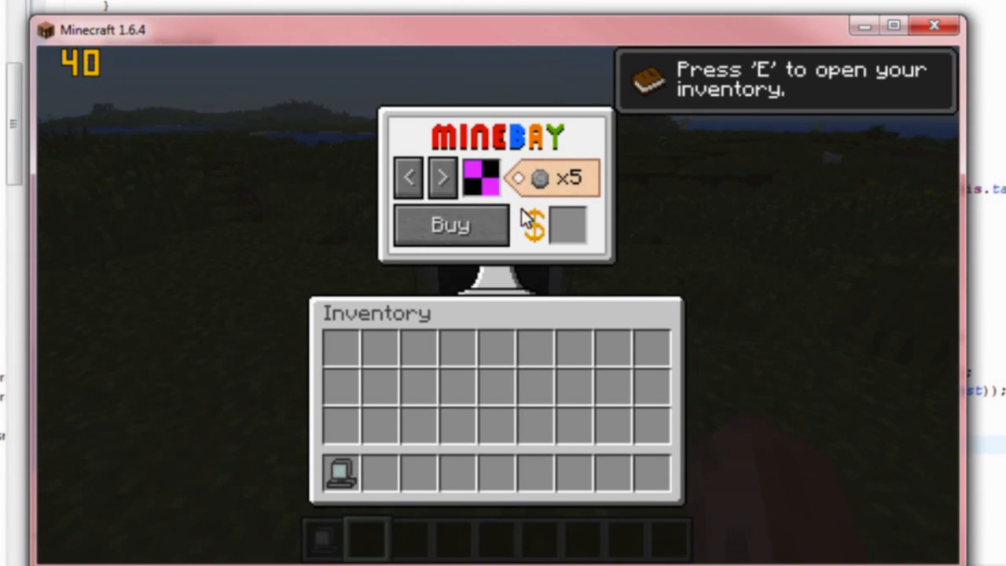
left_click(443, 176)
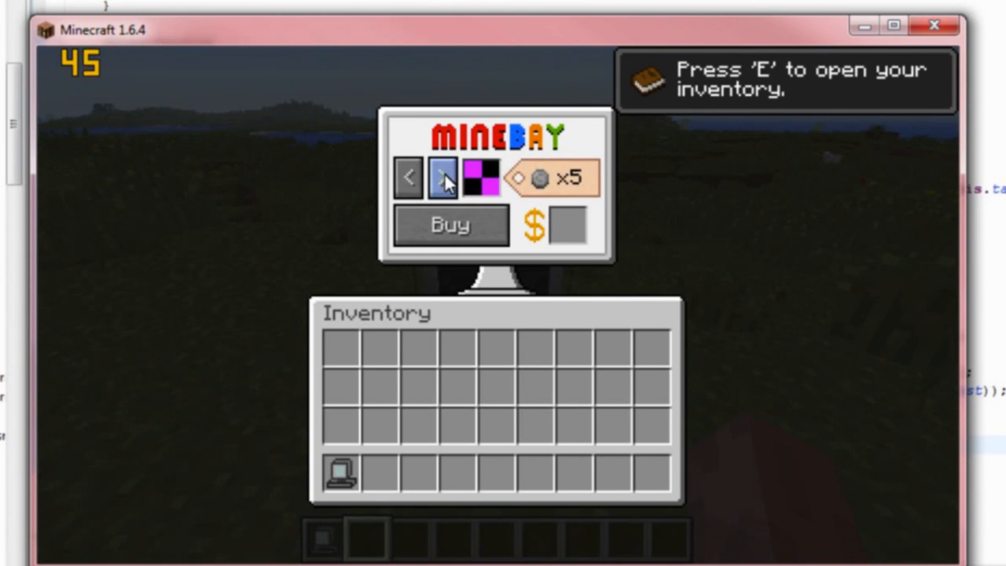
left_click(441, 176)
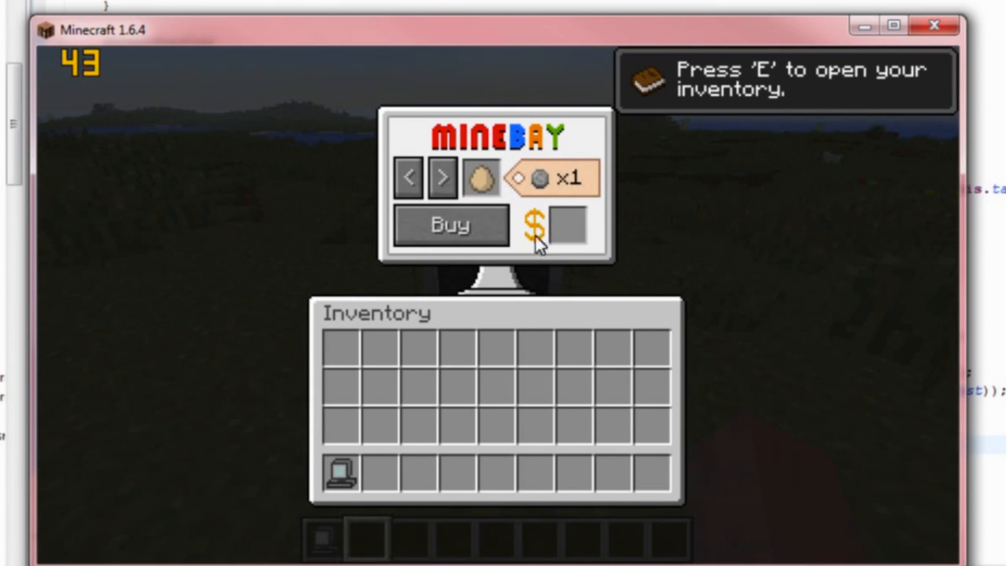
mouse_move(613, 169)
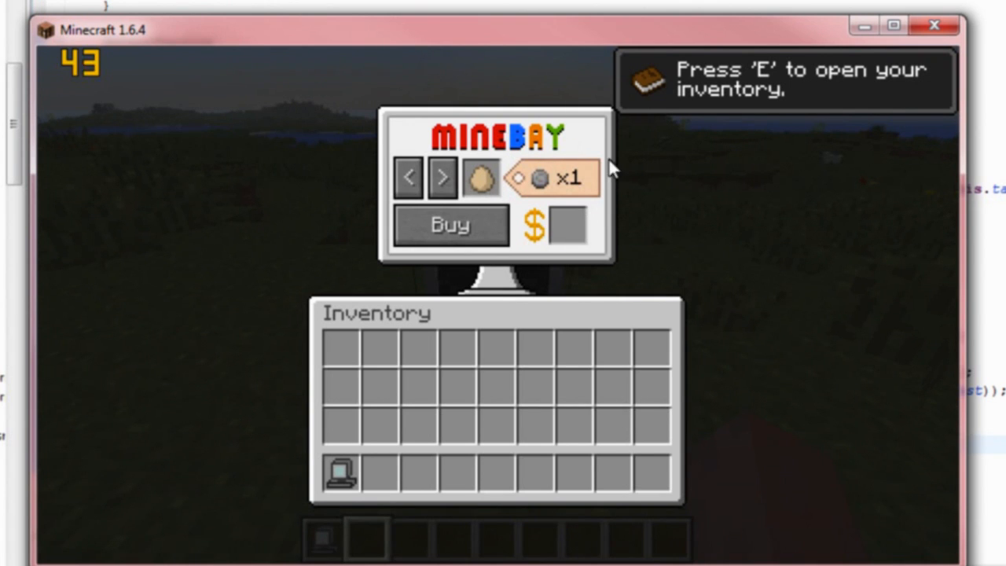
left_click(442, 176)
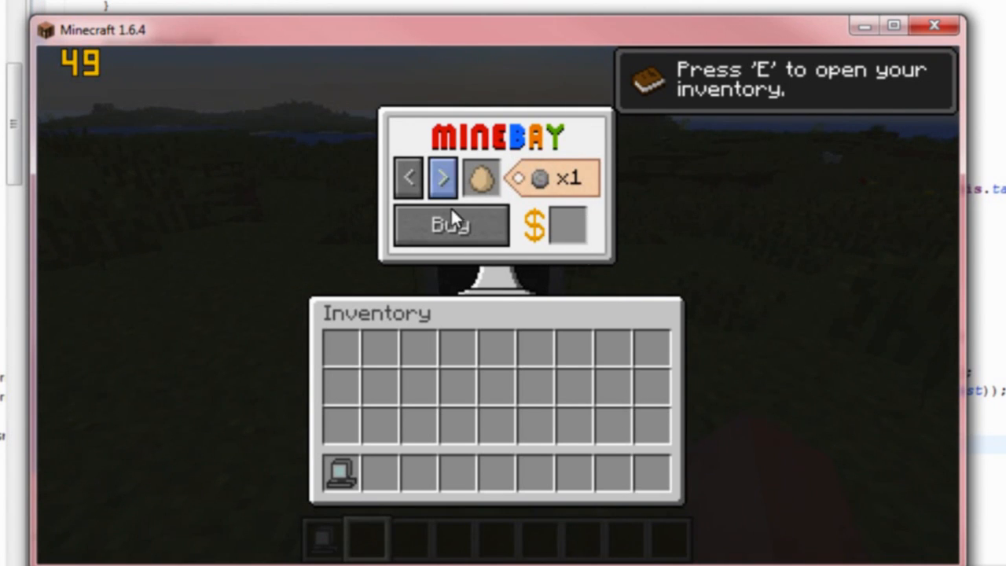